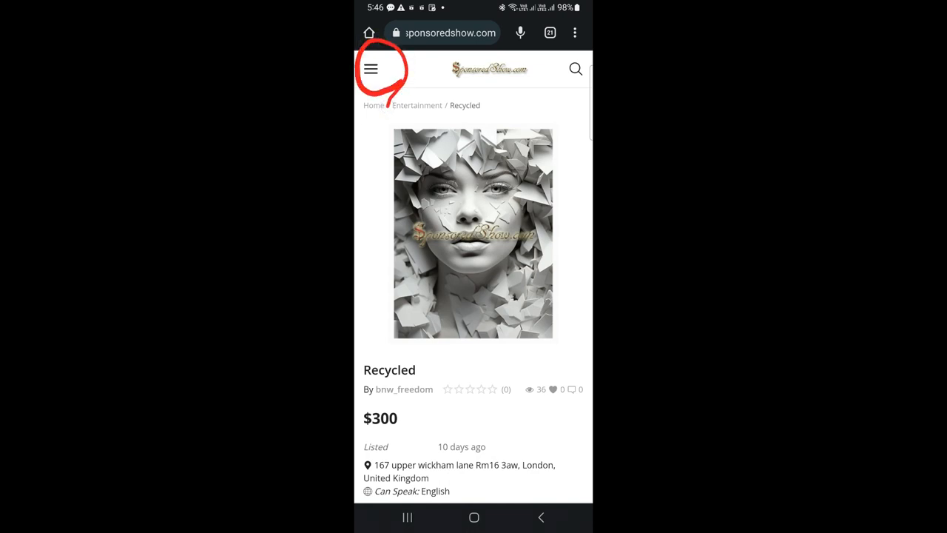
Register a new account from the menu with the Terms & Conditions accepted.
click(370, 70)
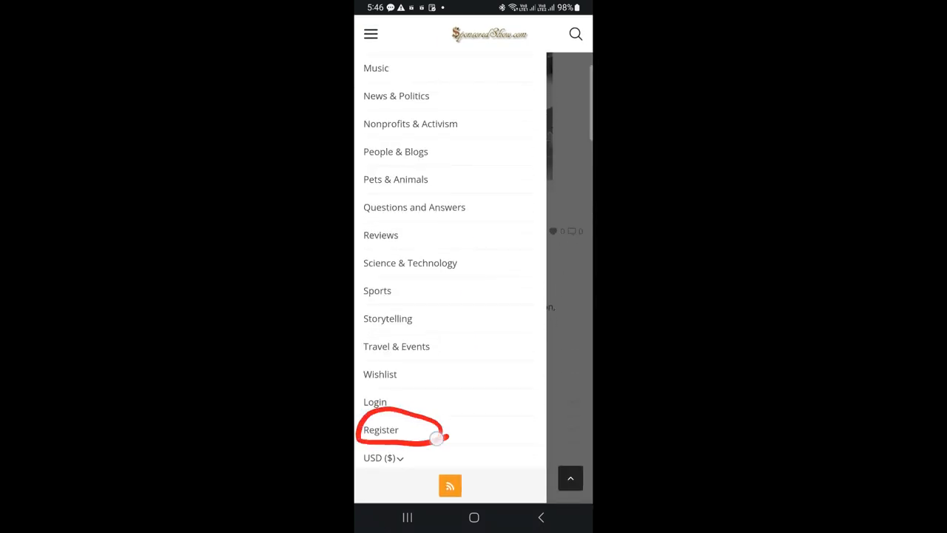
click(382, 429)
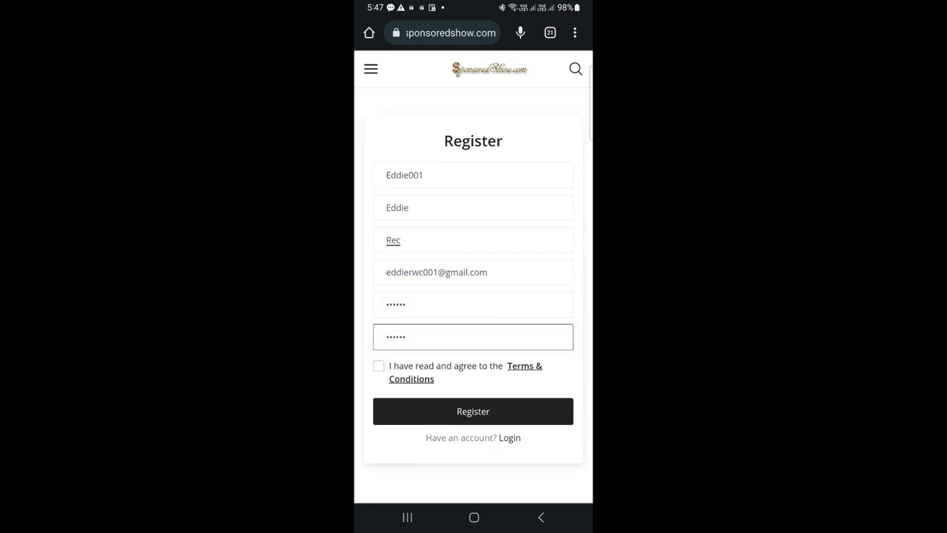
click(379, 366)
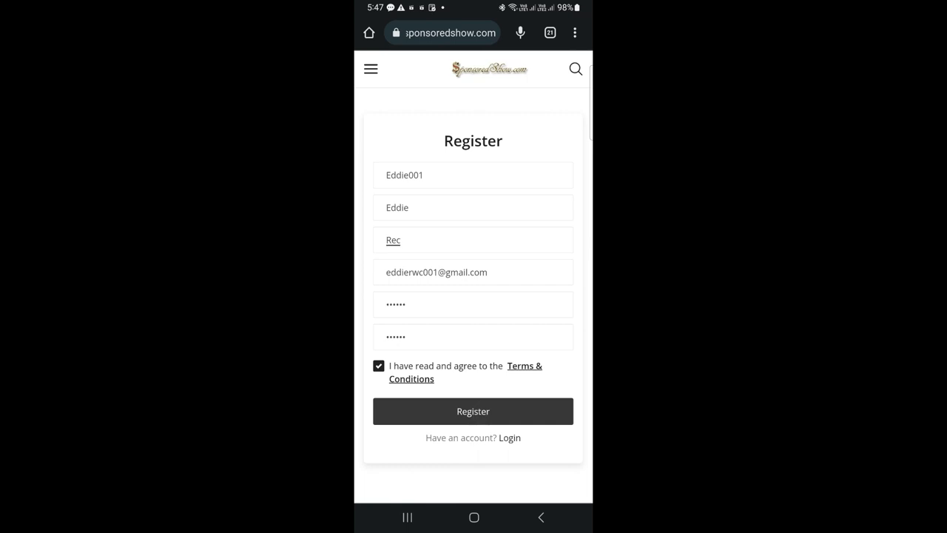
click(474, 412)
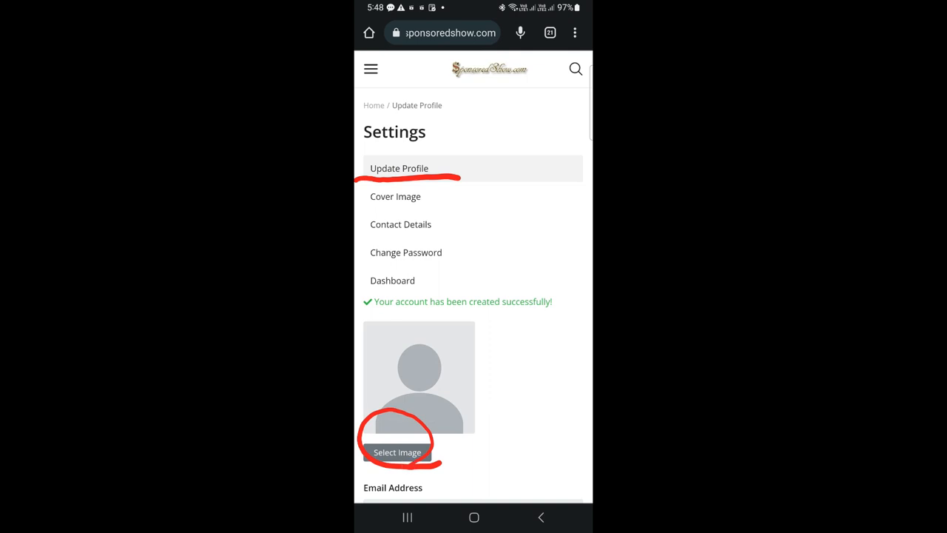
Set a food photo as the profile picture and save the updated name and phone.
click(396, 453)
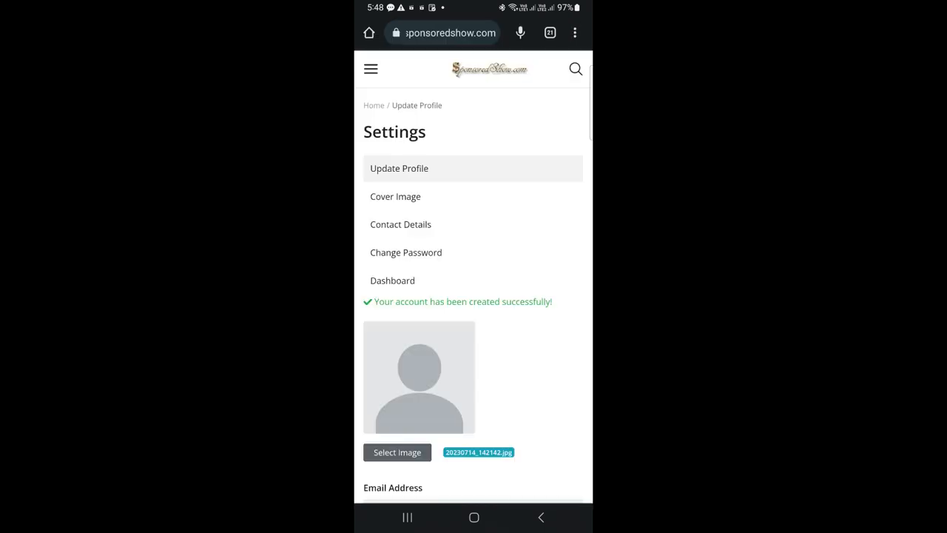
scroll(down, 3)
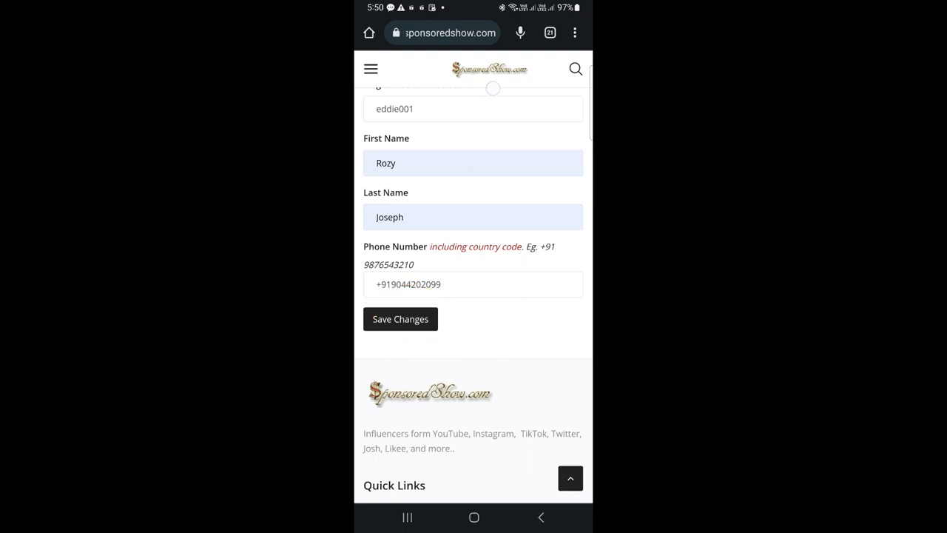
click(399, 319)
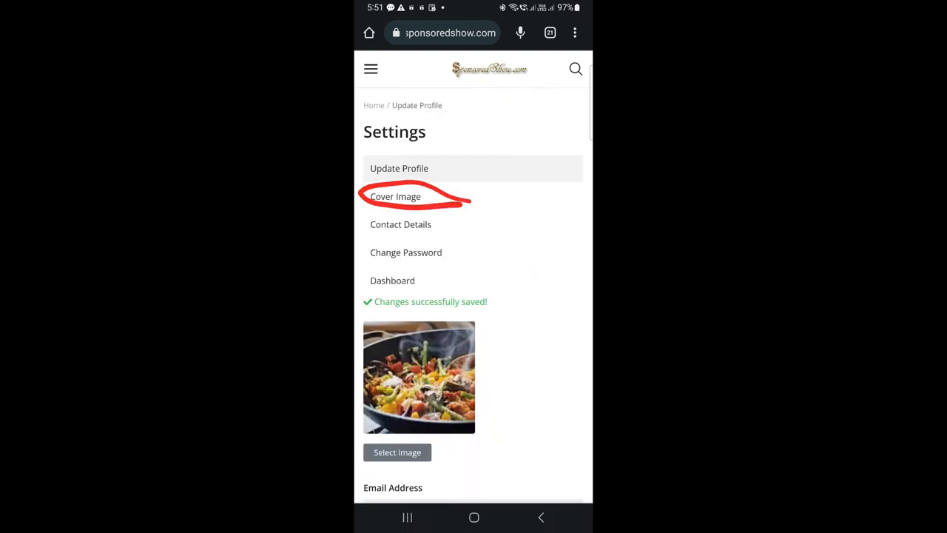
Set the cooking photo as the full-width cover image and save it.
click(397, 453)
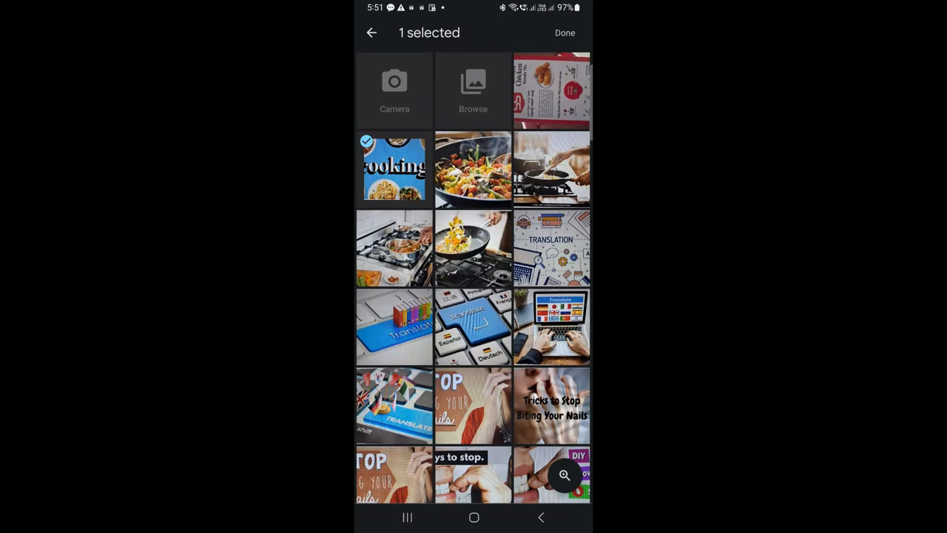
click(565, 33)
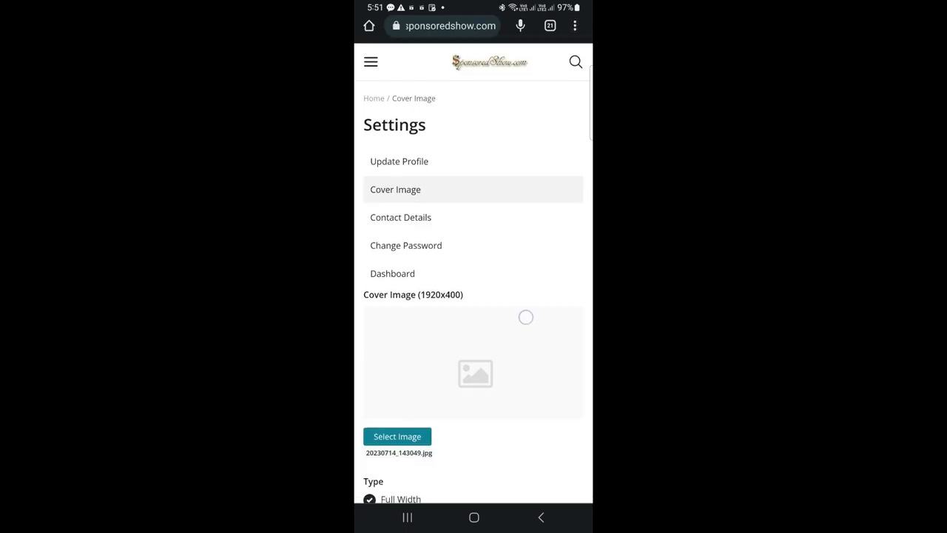
scroll(down, 3)
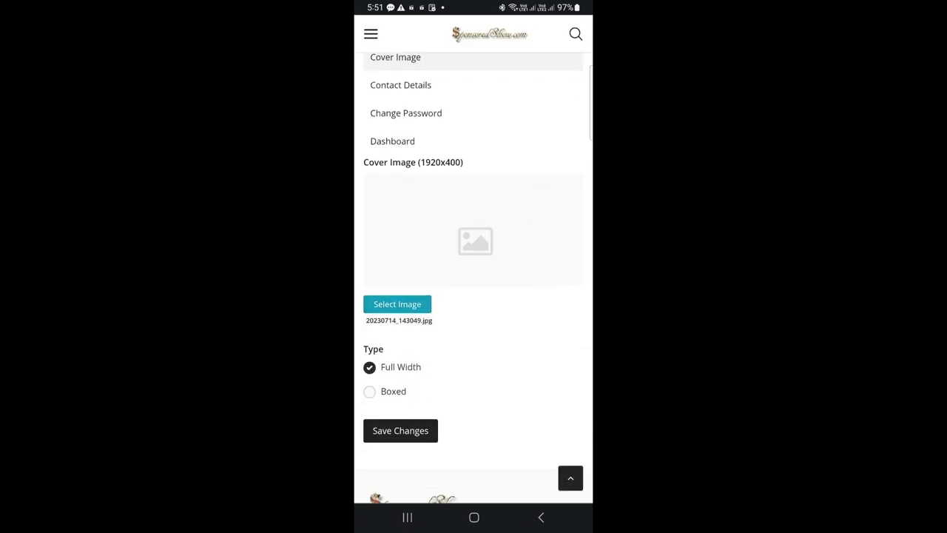
click(399, 429)
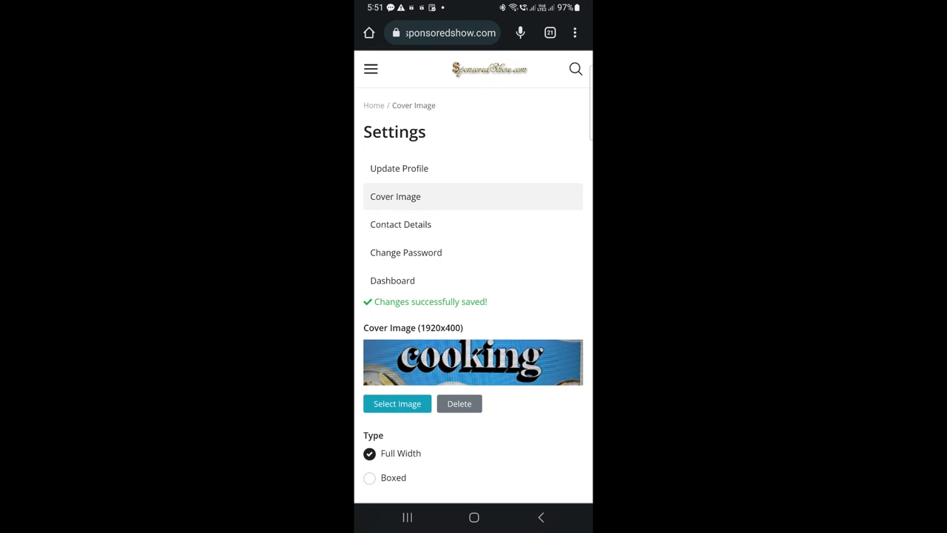
Save contact details with English and Arabic languages and the suggested WhatsApp number.
scroll(down, 3)
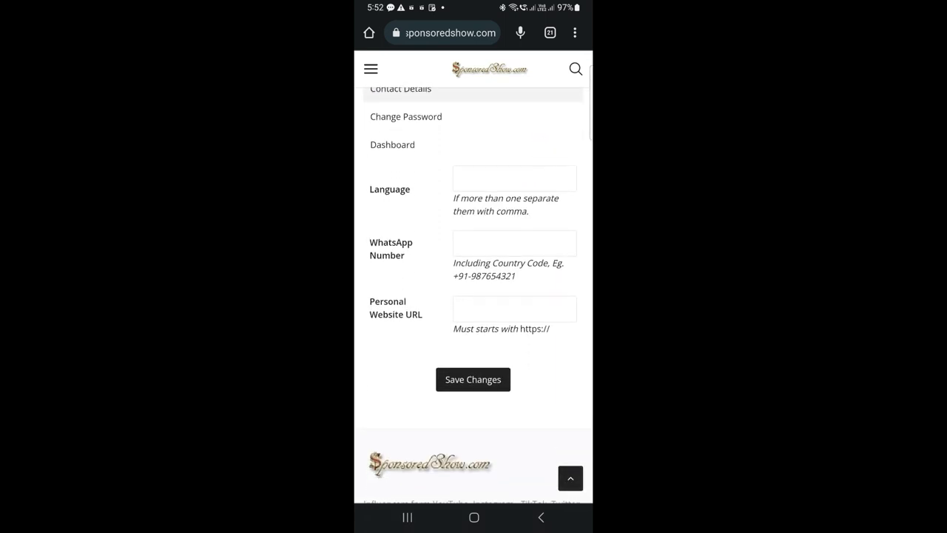
click(514, 177)
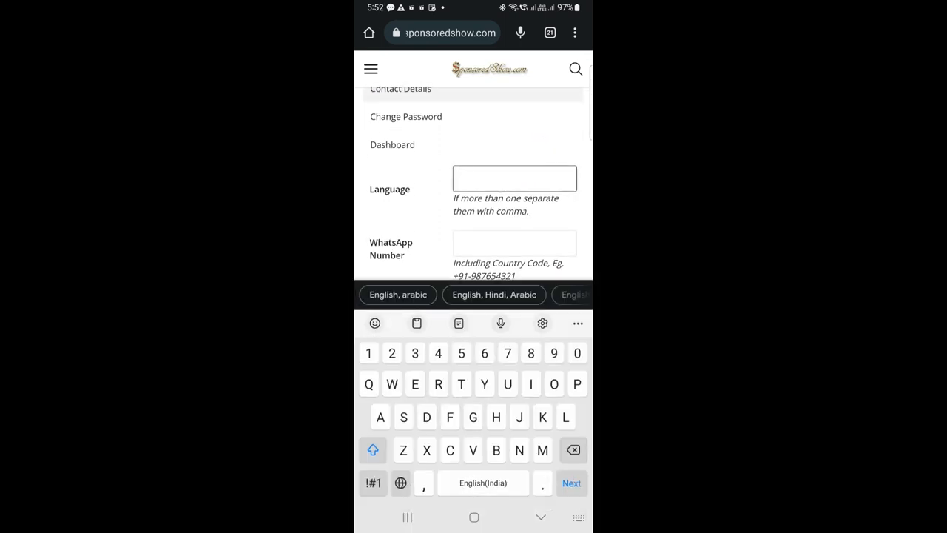
click(396, 294)
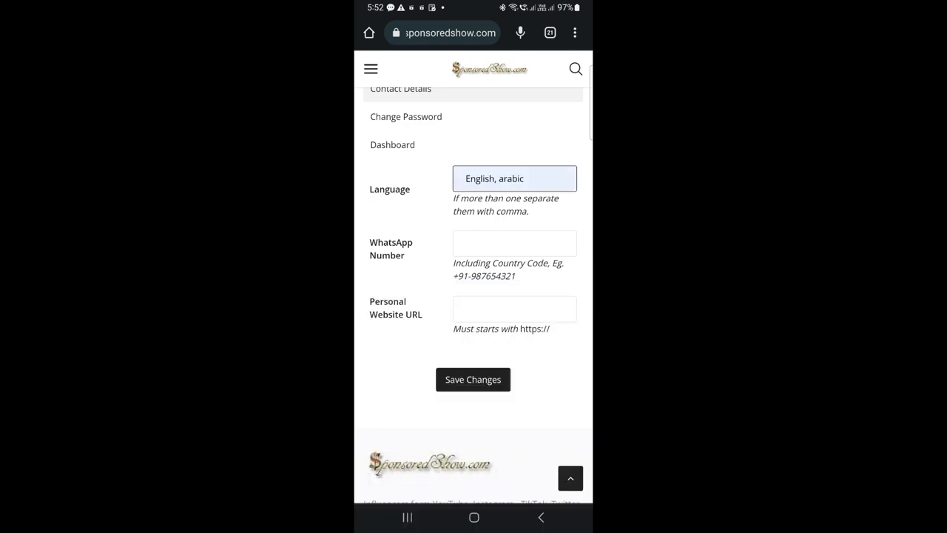
click(513, 243)
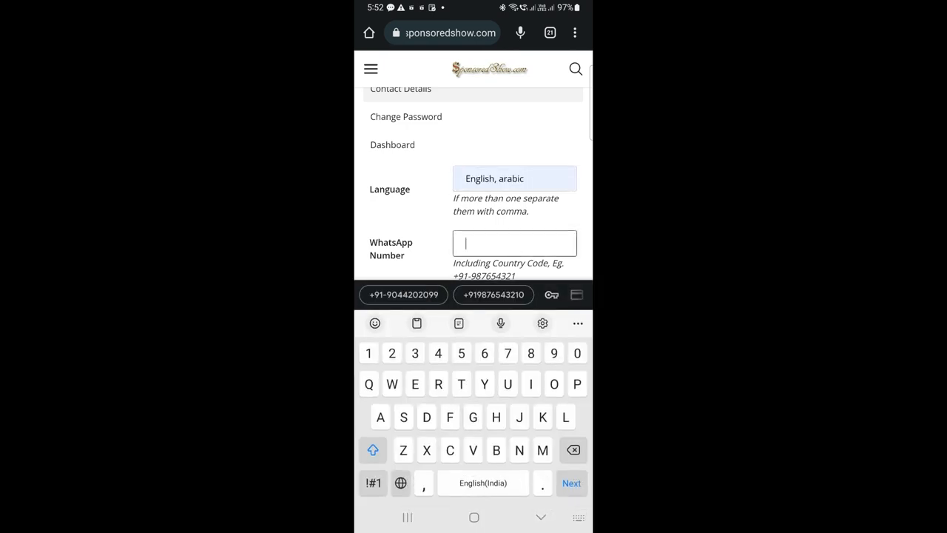
click(402, 294)
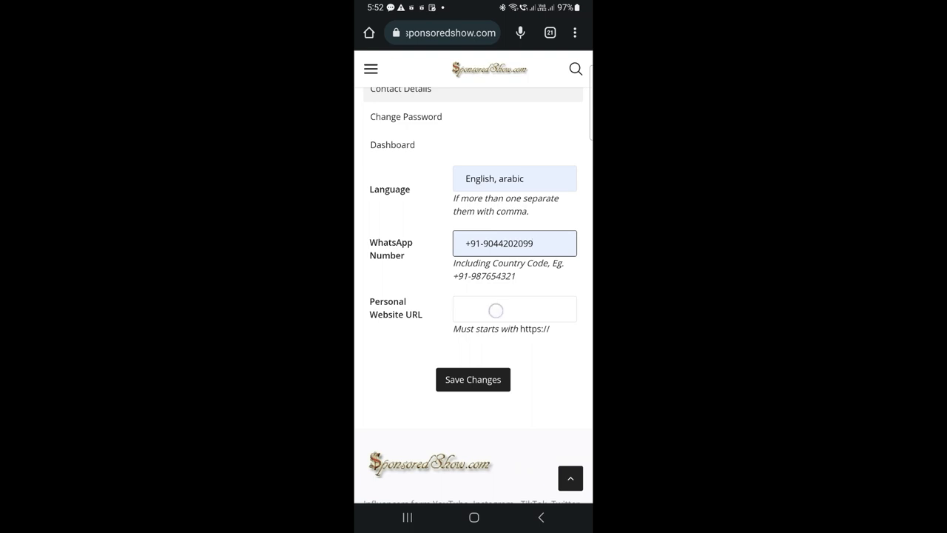
click(513, 309)
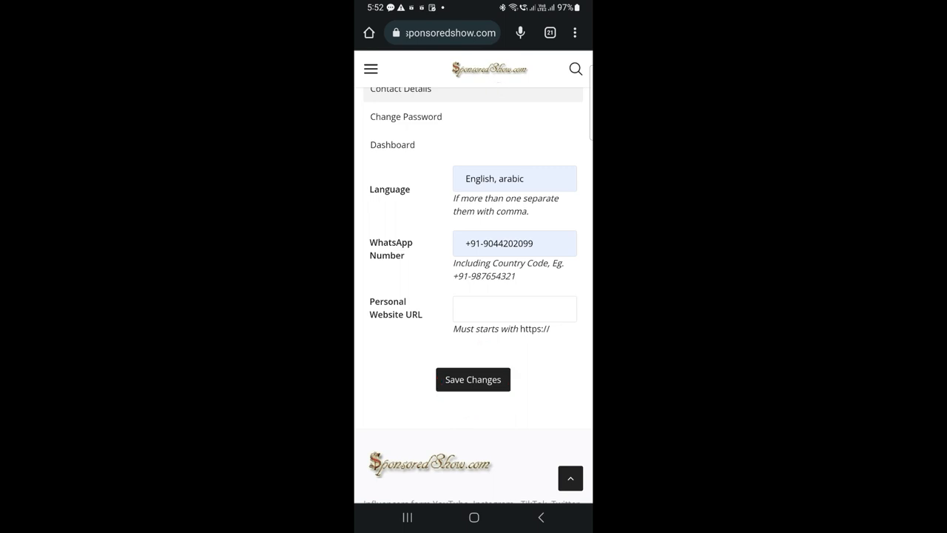
click(474, 379)
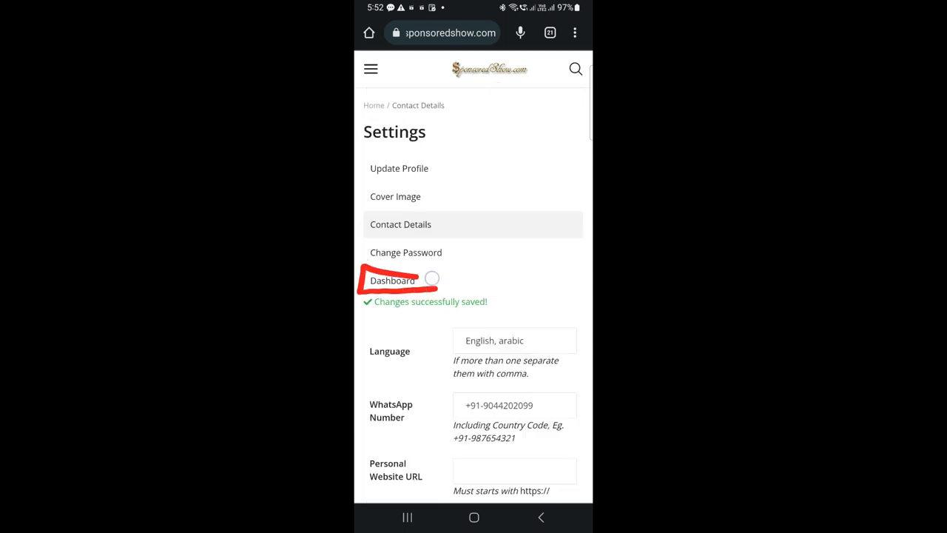
Reach Add Service from the dashboard navigation, landing on the membership-required notice.
click(391, 280)
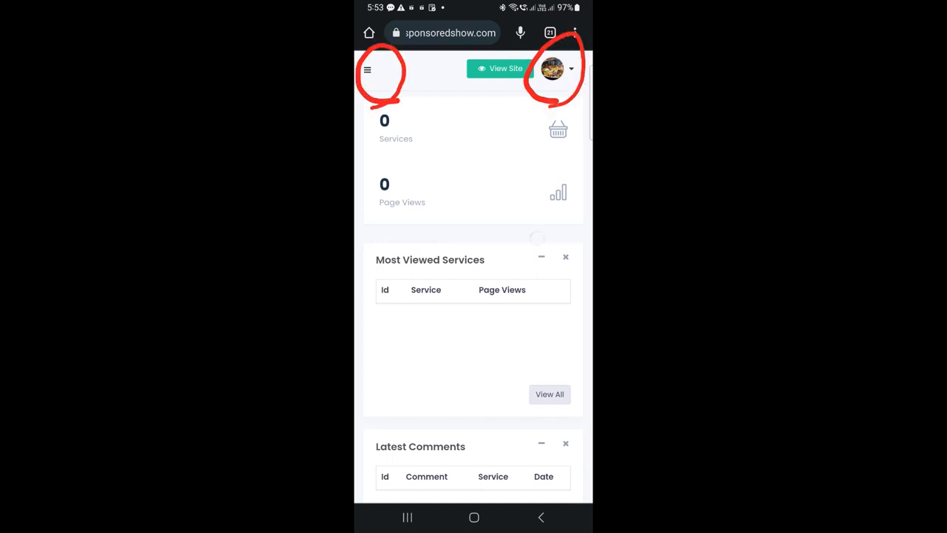
click(570, 69)
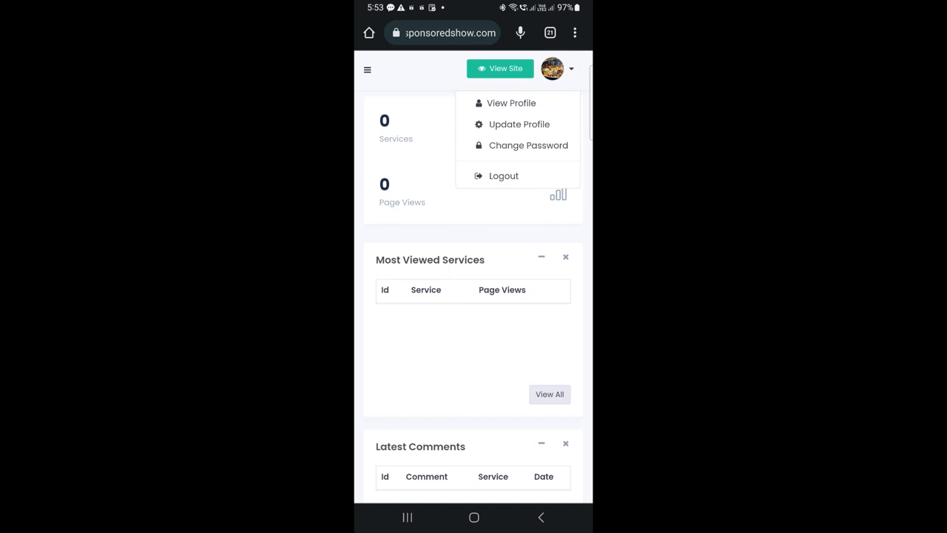
click(367, 70)
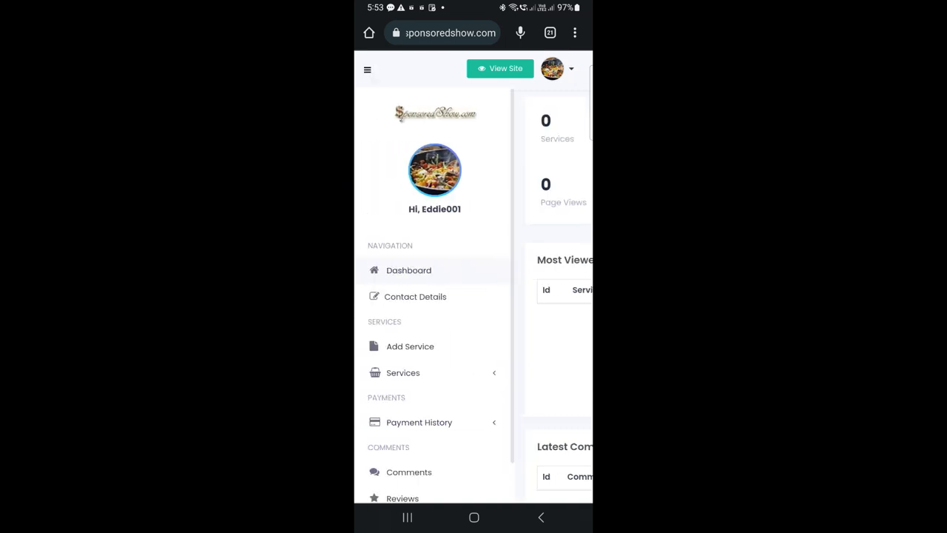
scroll(down, 3)
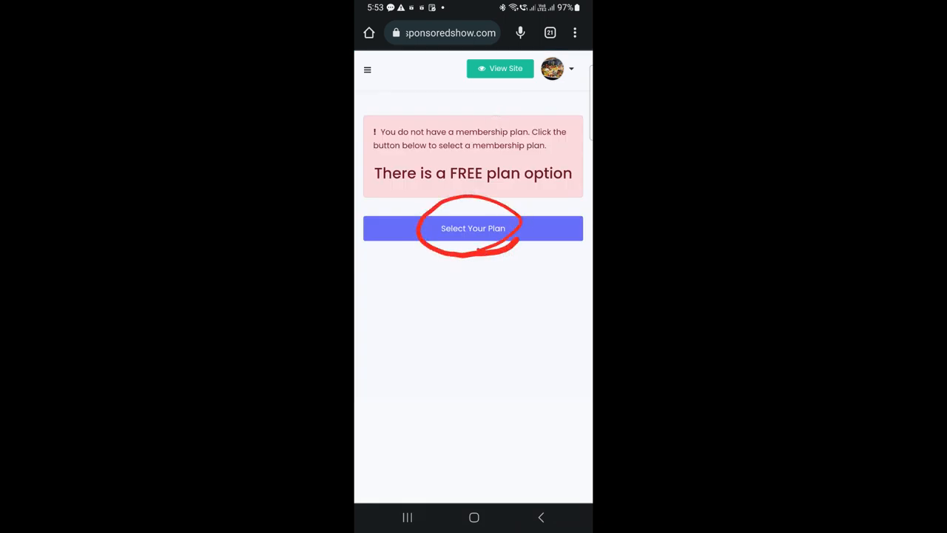
Activate the free membership plan for the account.
click(474, 228)
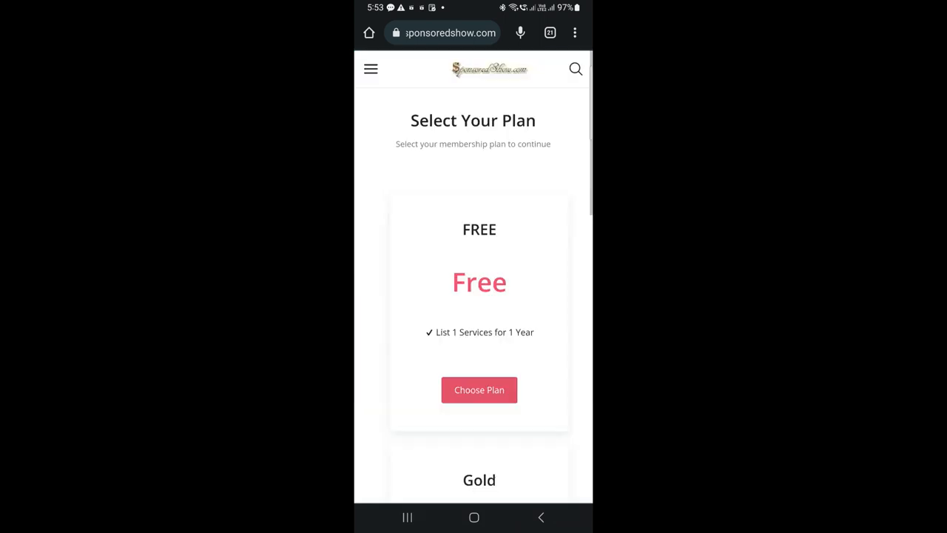
scroll(down, 3)
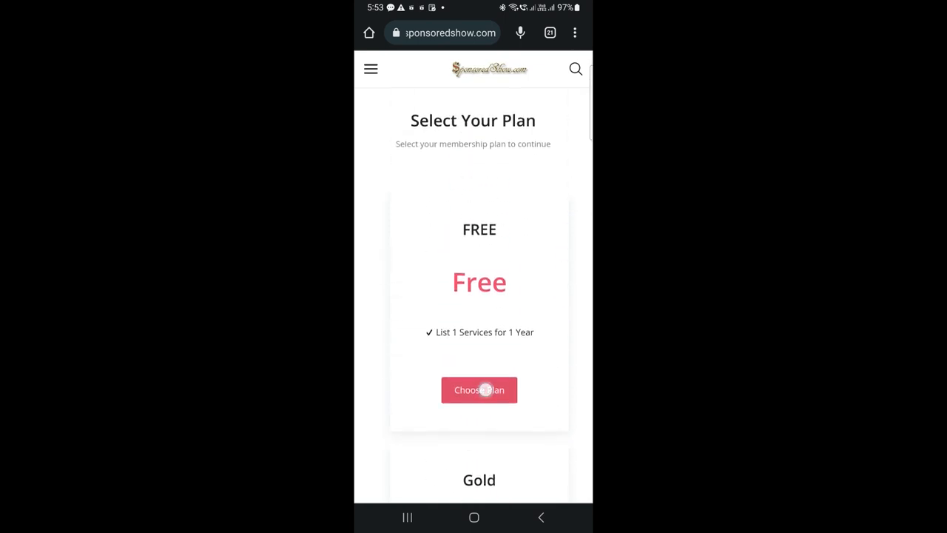
click(479, 391)
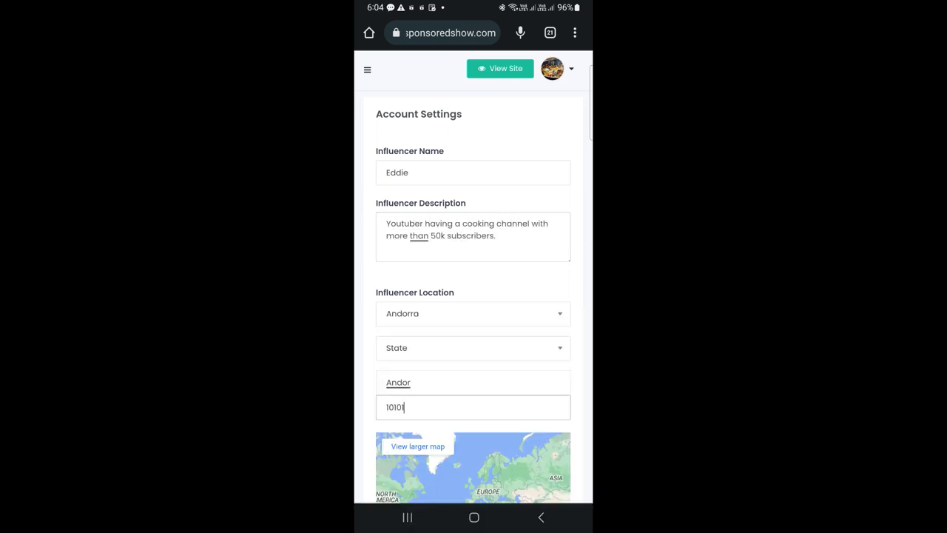
click(473, 313)
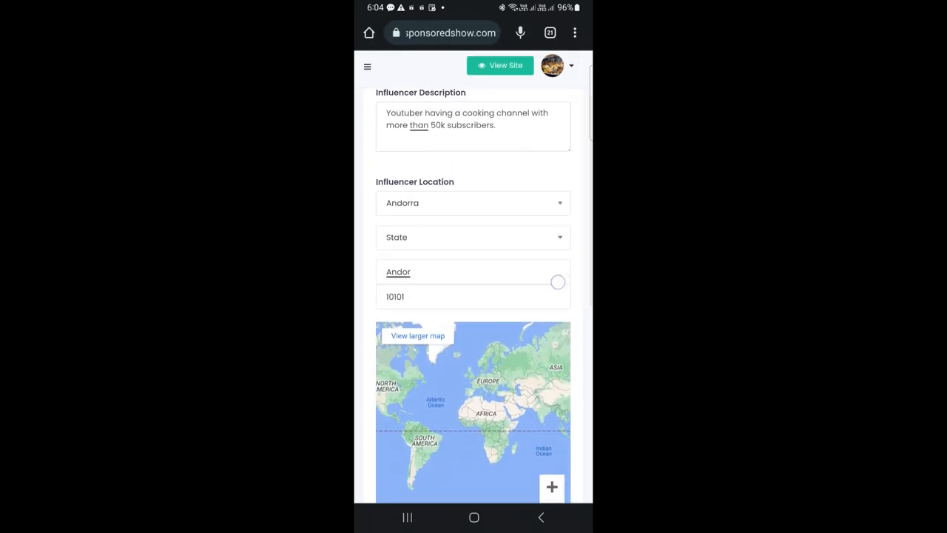
Save the influencer settings with the cooking-channel description and Andorra location.
scroll(down, 3)
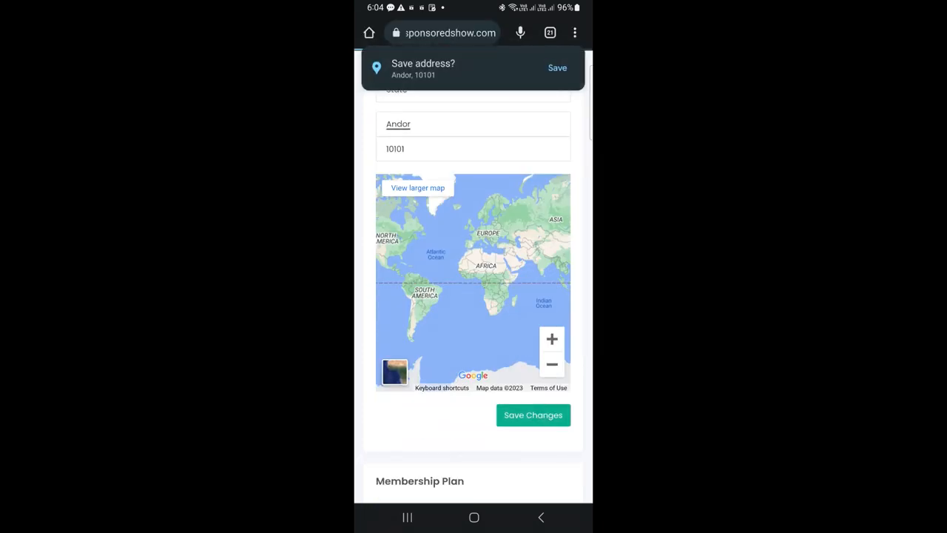
click(533, 415)
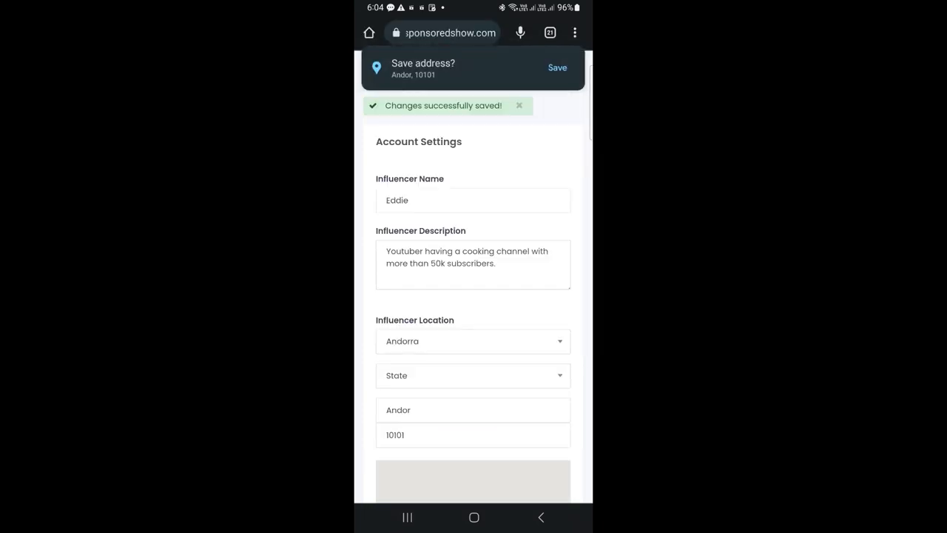
scroll(down, 3)
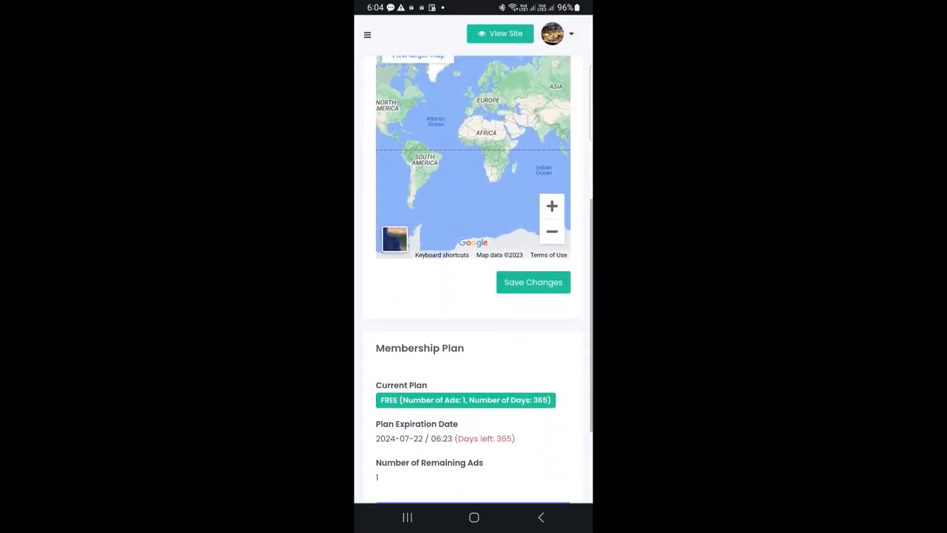
scroll(down, 3)
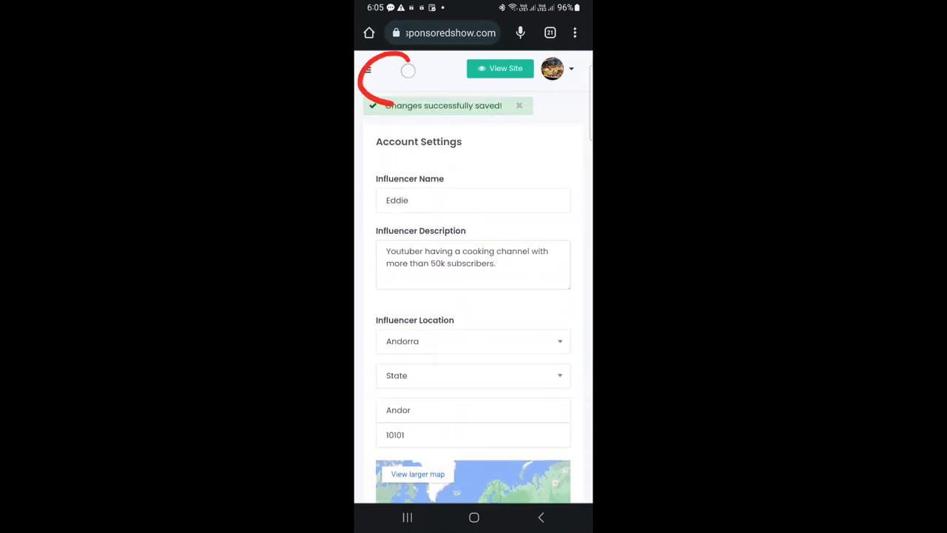
Start a new service with a cooking image and the title Youtube cooking channel.
click(367, 70)
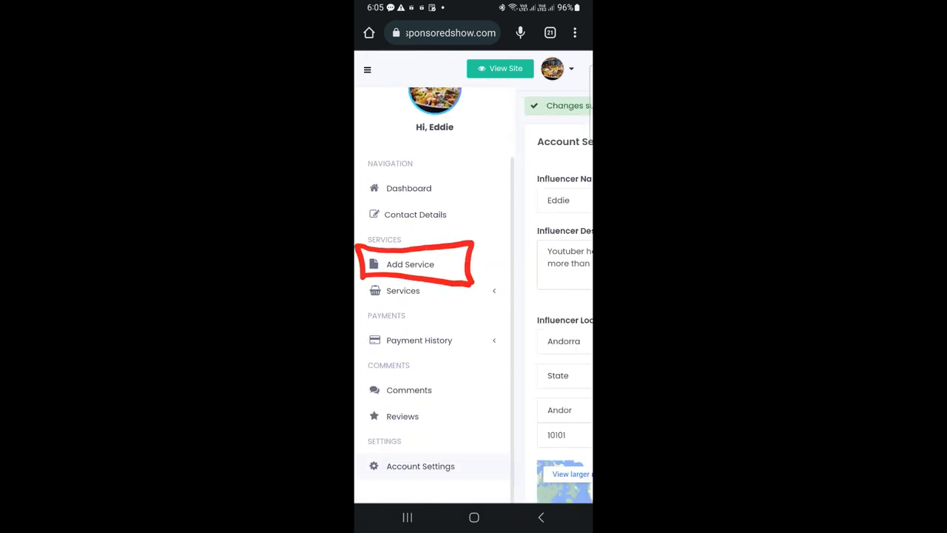
click(412, 263)
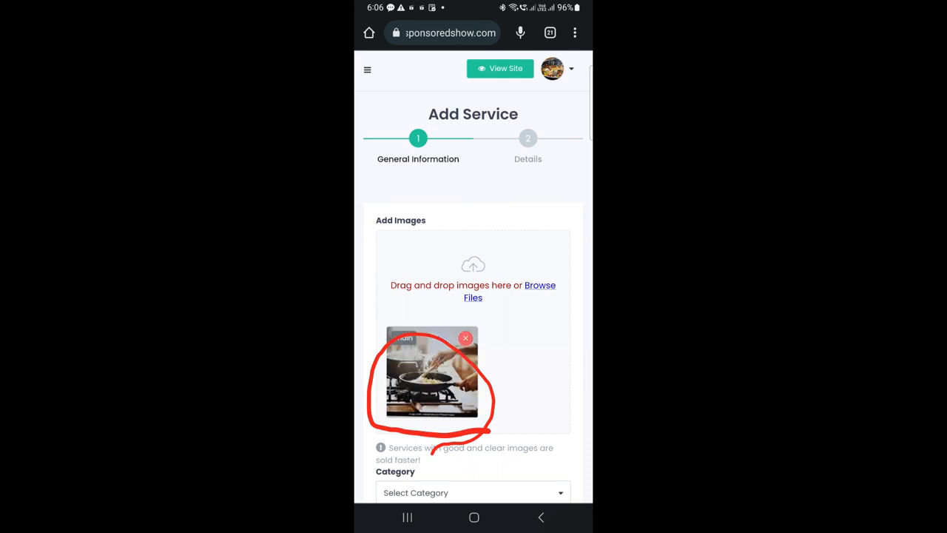
scroll(down, 3)
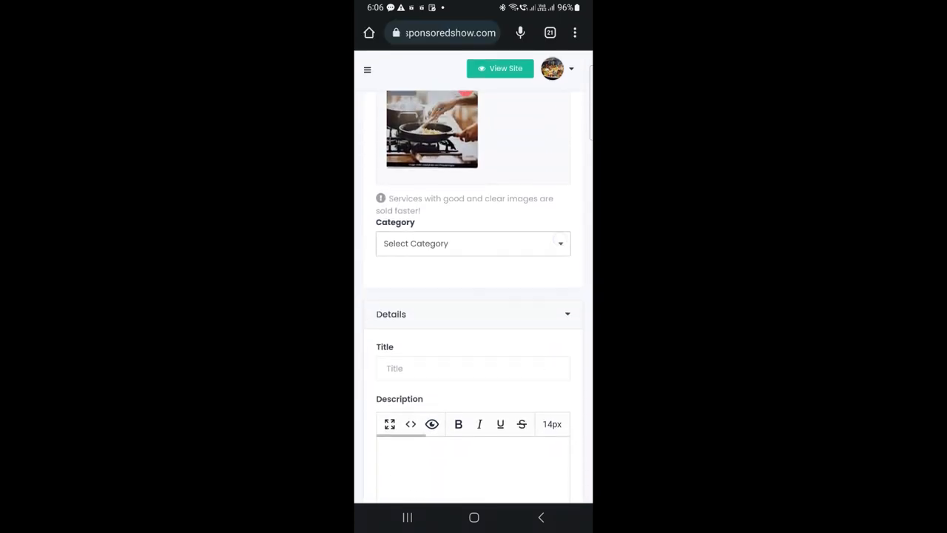
click(474, 243)
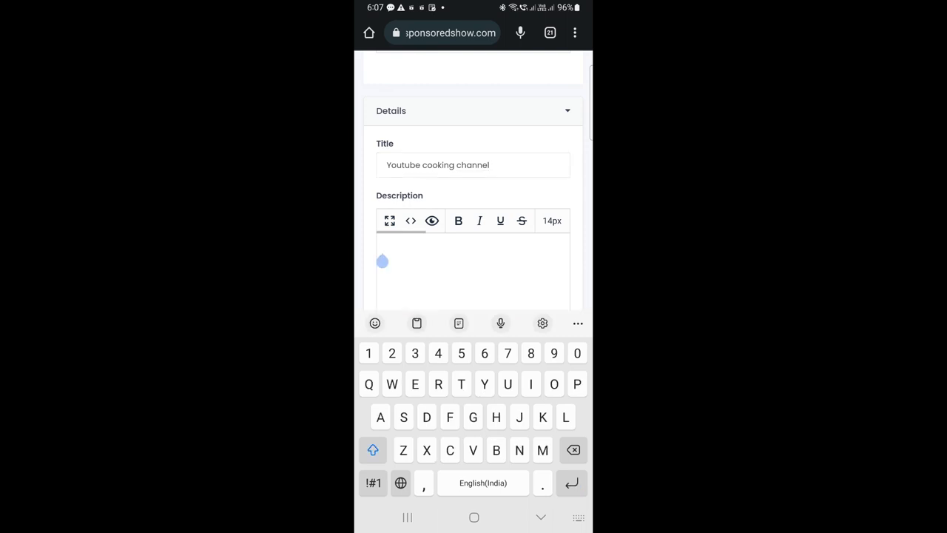
Fill the description 'Youtuber with a 50' and SEO text, then save and continue.
text(Youtuber with a 50)
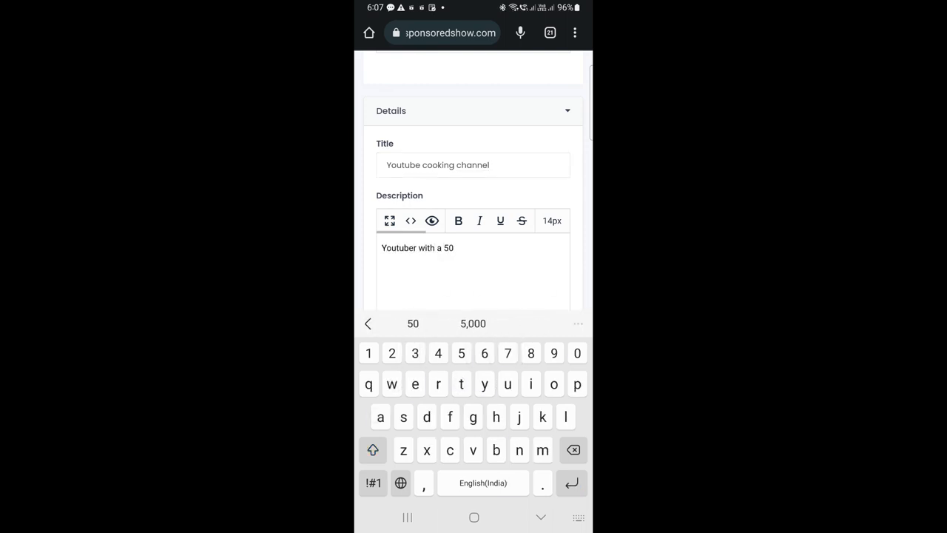
scroll(down, 3)
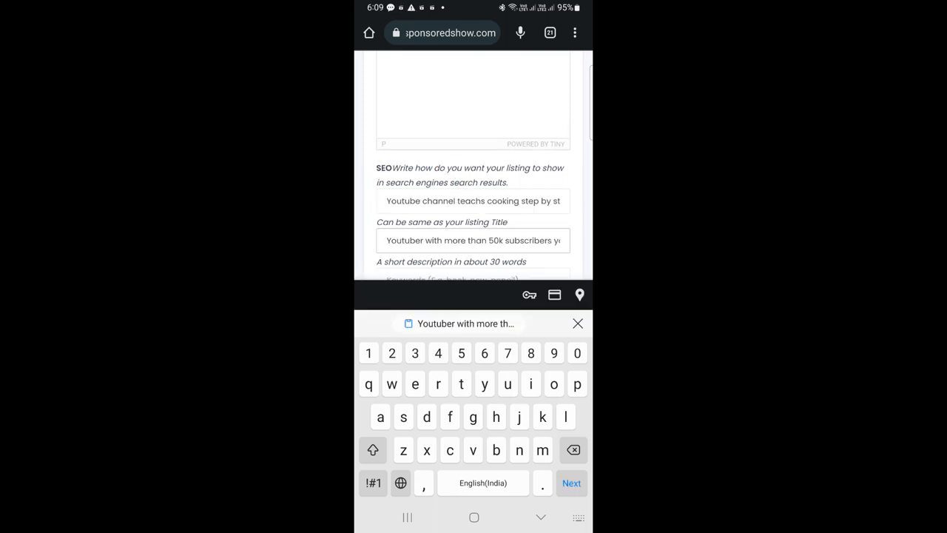
scroll(up, 3)
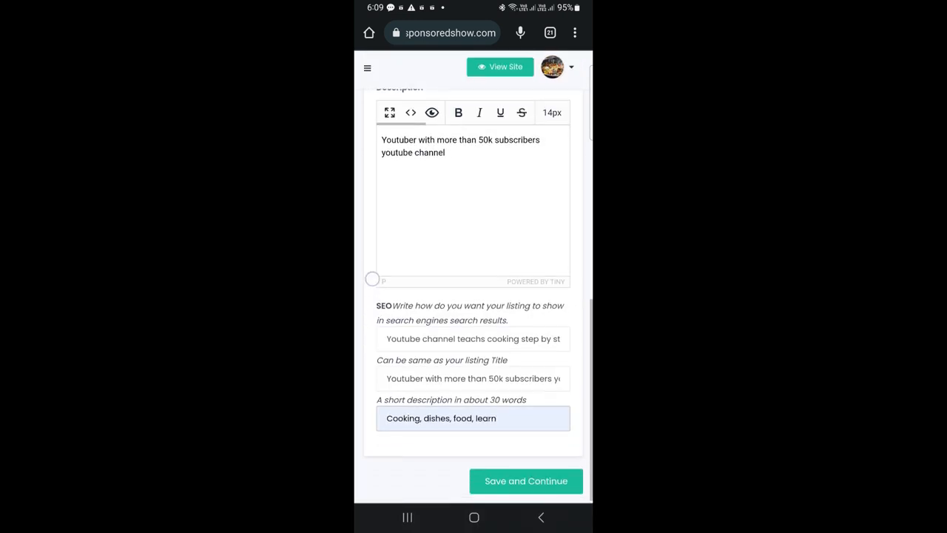
click(525, 481)
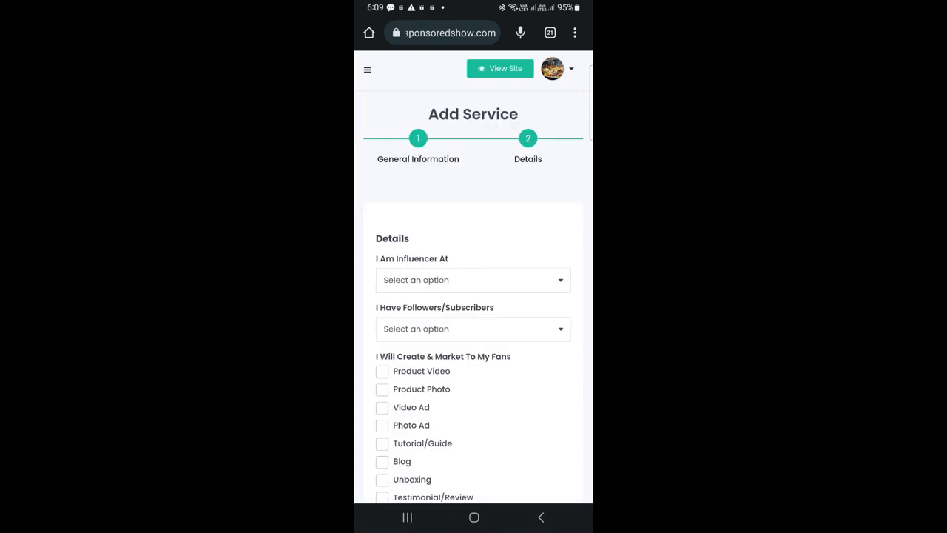
Set platform YouTube, 50K To 100K followers, and Product Video, Tutorial/Guide, Testimonial/Review types.
click(474, 280)
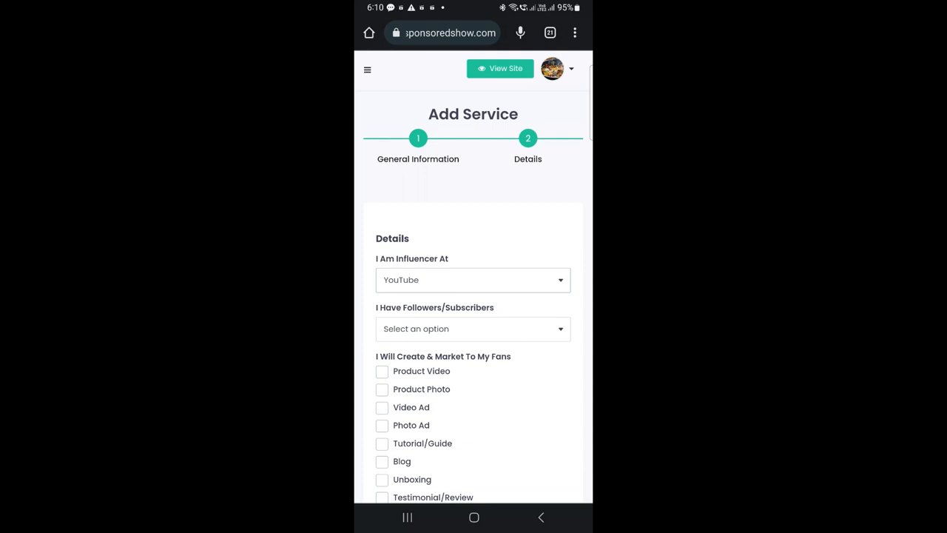
click(473, 329)
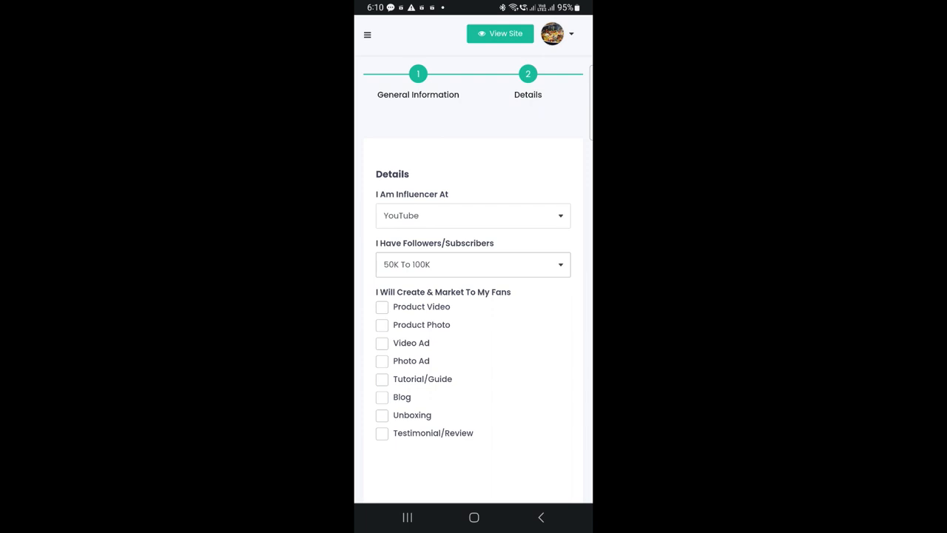
click(382, 307)
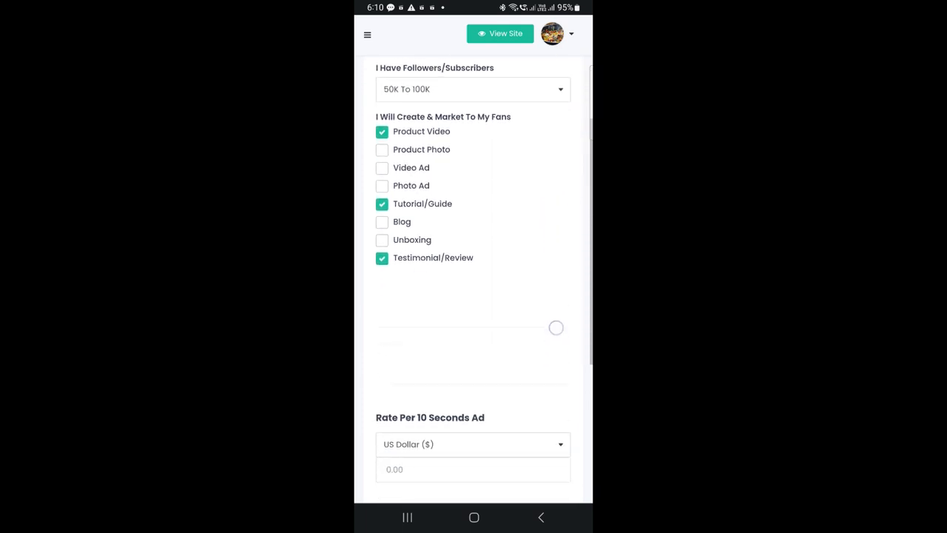
scroll(down, 3)
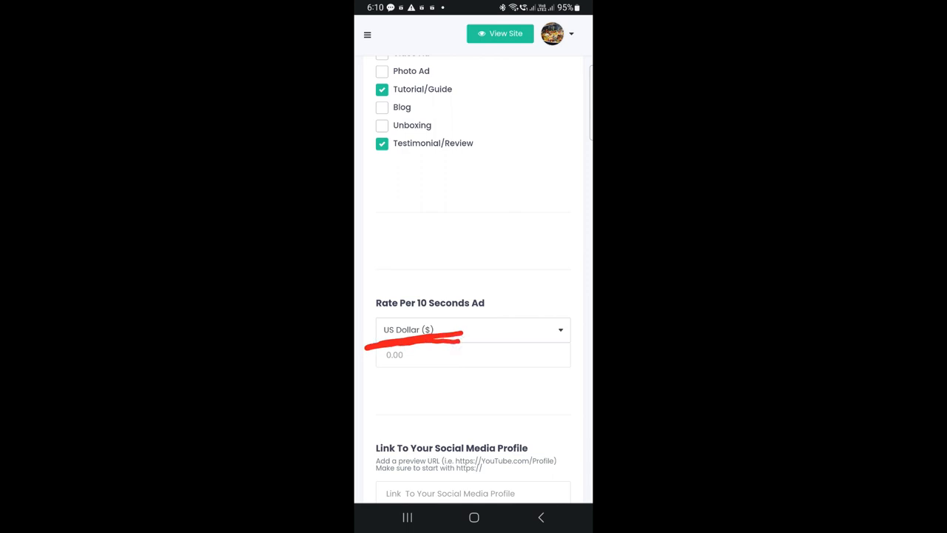
click(472, 328)
text(30)
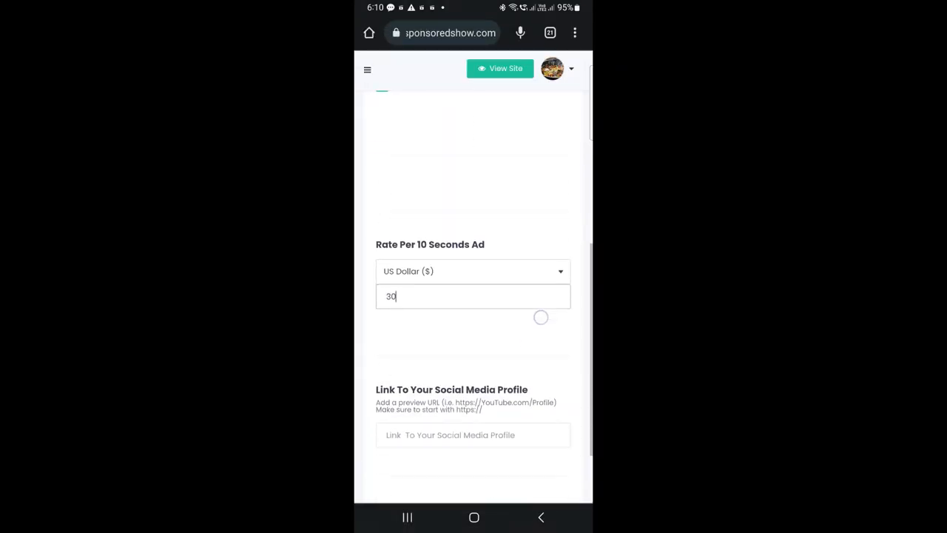
text(https://YouTube.com/Prince.Rammaha)
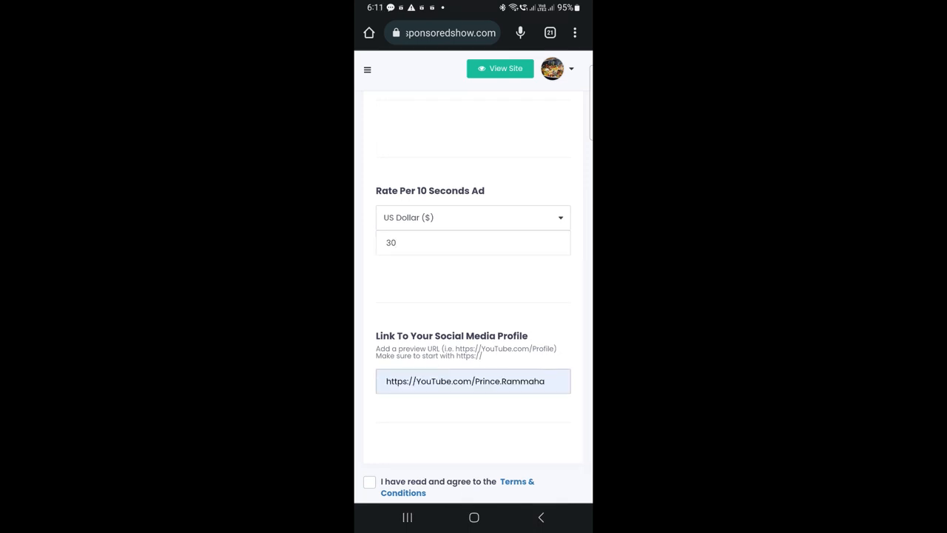
scroll(down, 3)
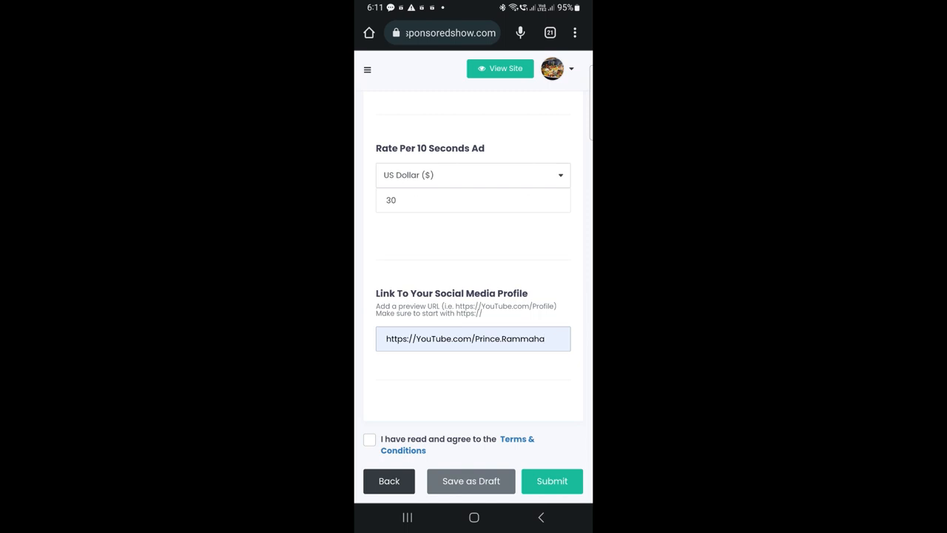
click(370, 440)
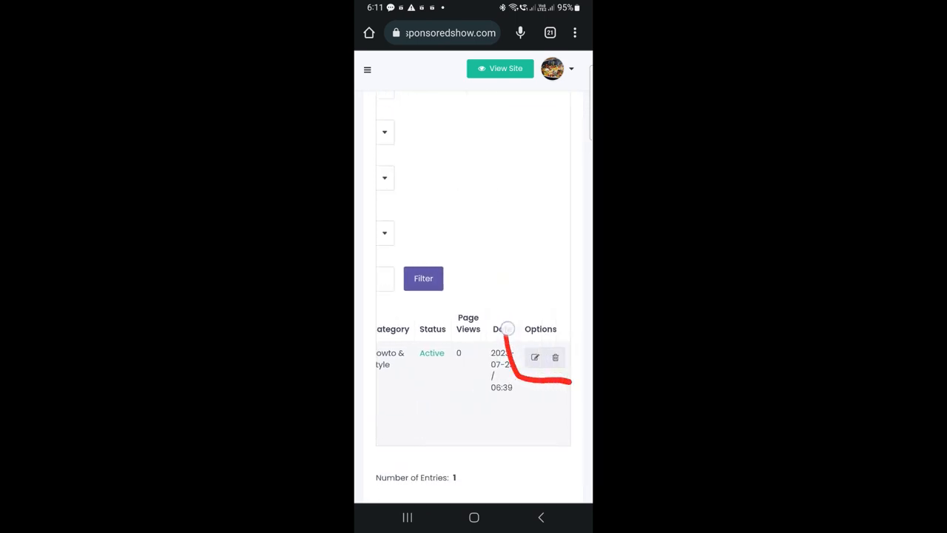
Scroll through the published Youtube cooking channel listing showing its $30 price.
scroll(up, 3)
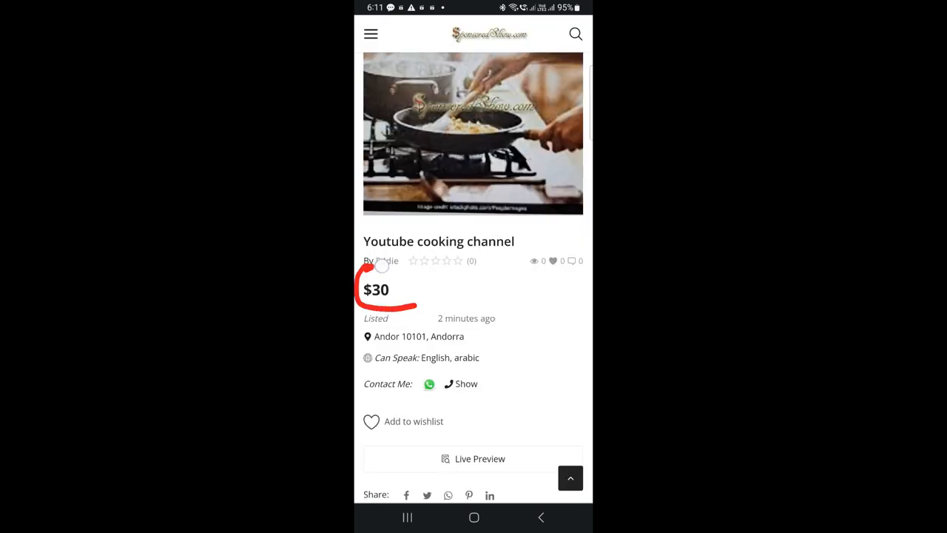
scroll(down, 3)
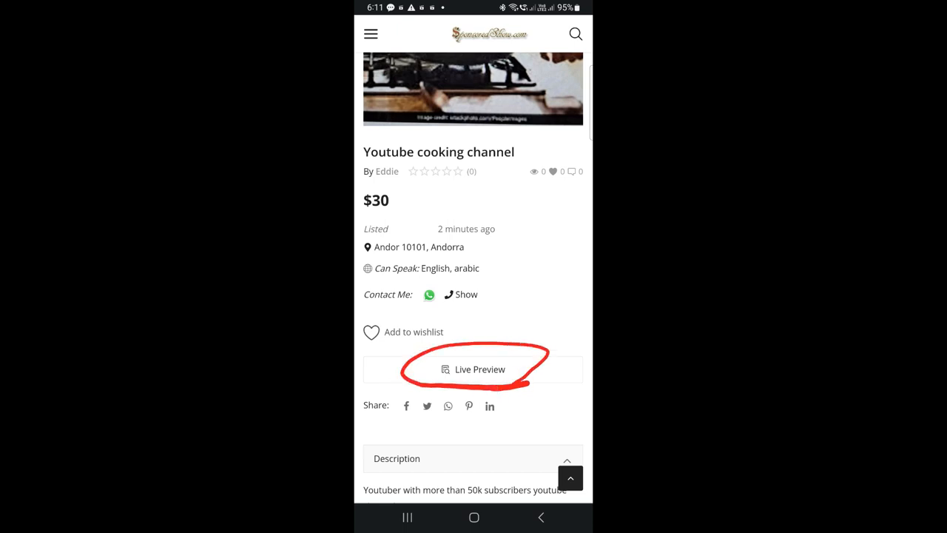
scroll(down, 3)
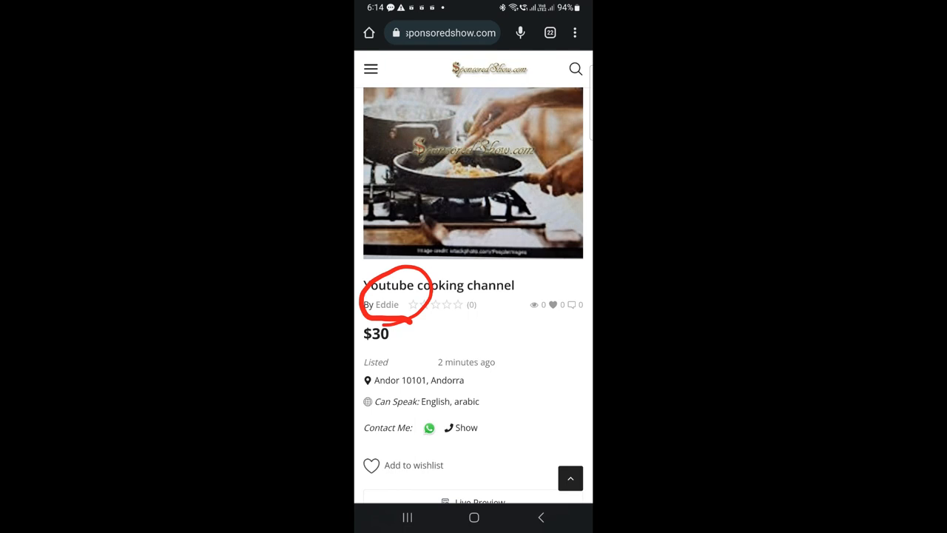
Open the Youtube cooking channel listing from the public profile's Services section.
click(388, 305)
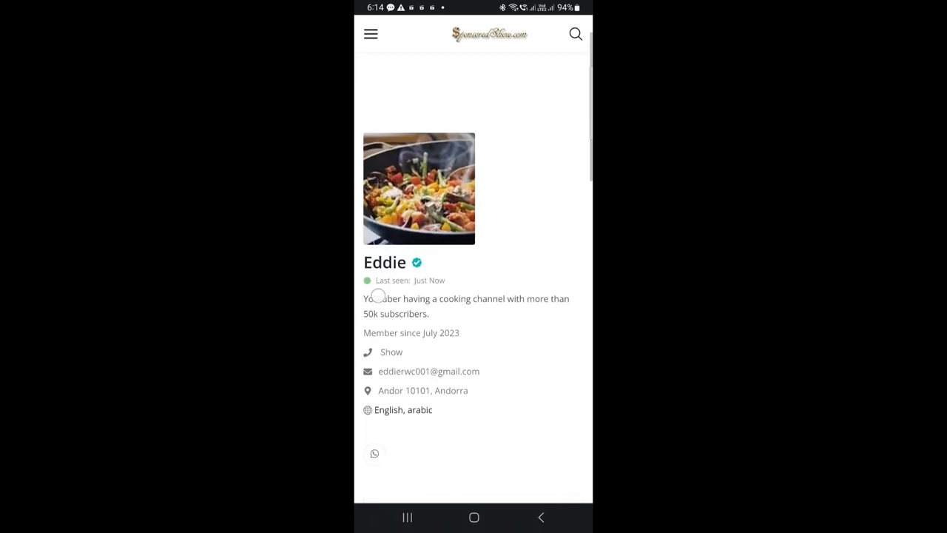
scroll(down, 3)
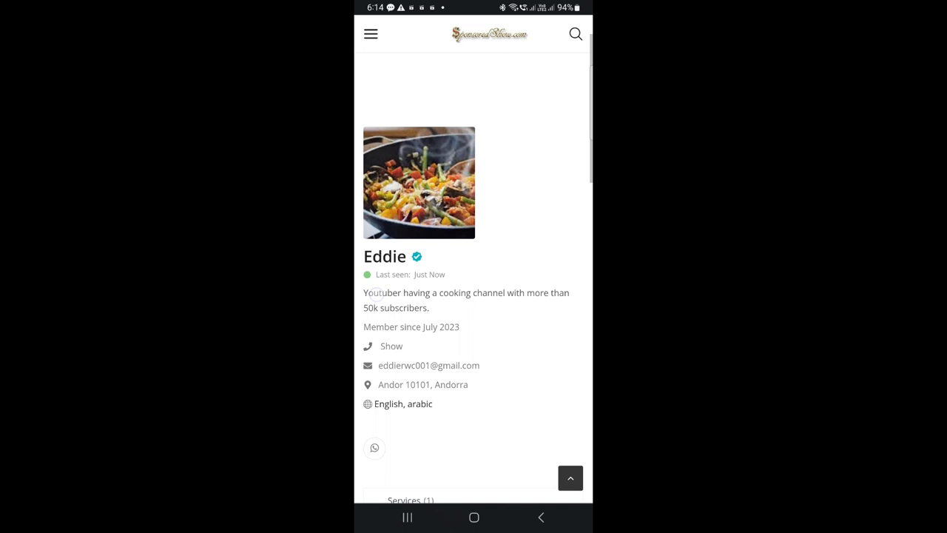
scroll(down, 3)
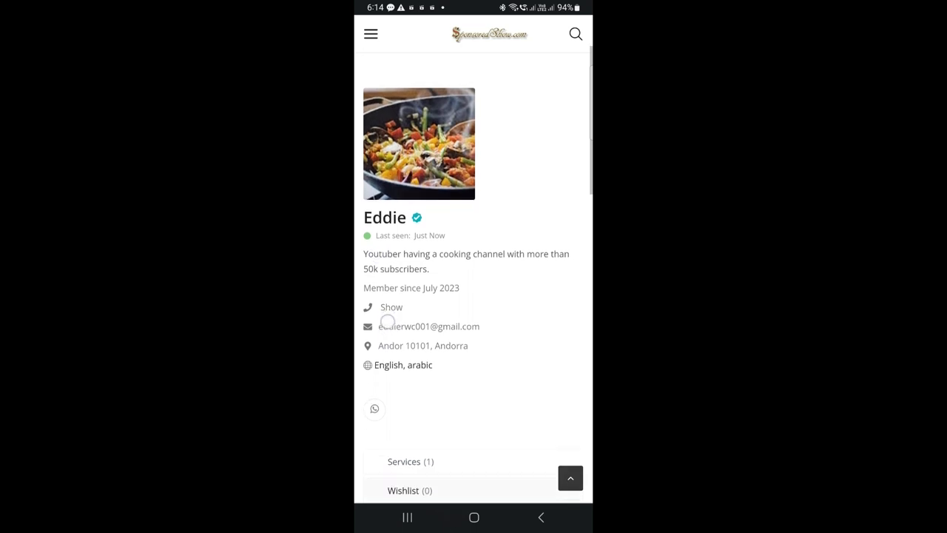
scroll(down, 3)
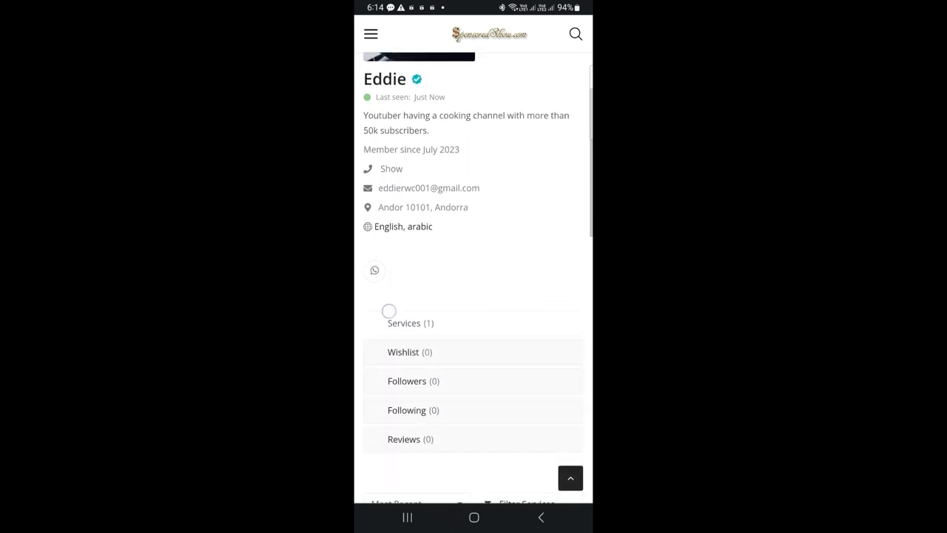
scroll(down, 3)
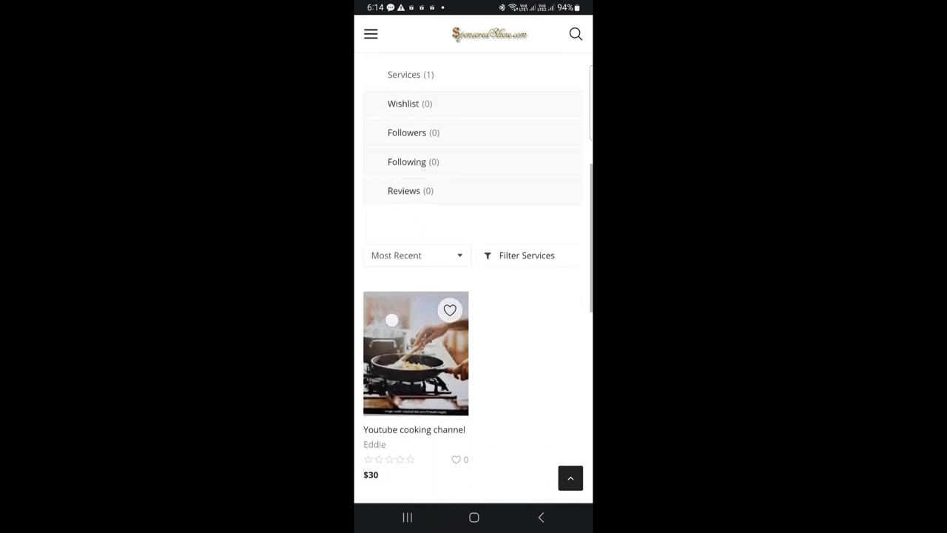
click(416, 352)
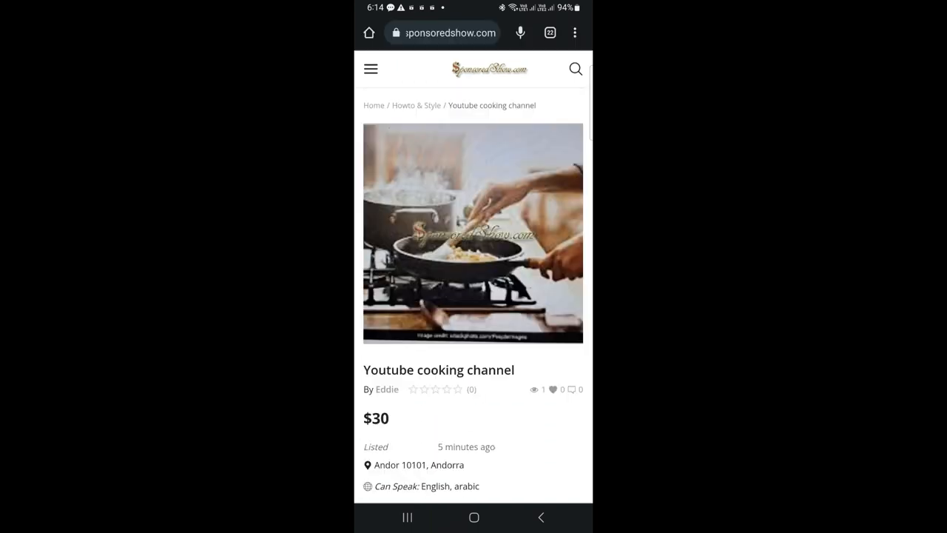
Share the listing to two WhatsApp contacts.
scroll(down, 3)
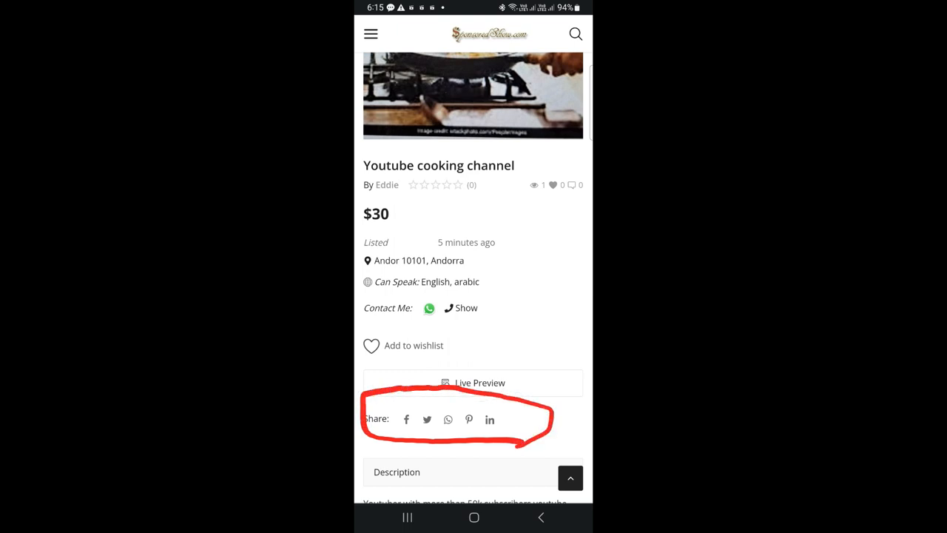
click(446, 419)
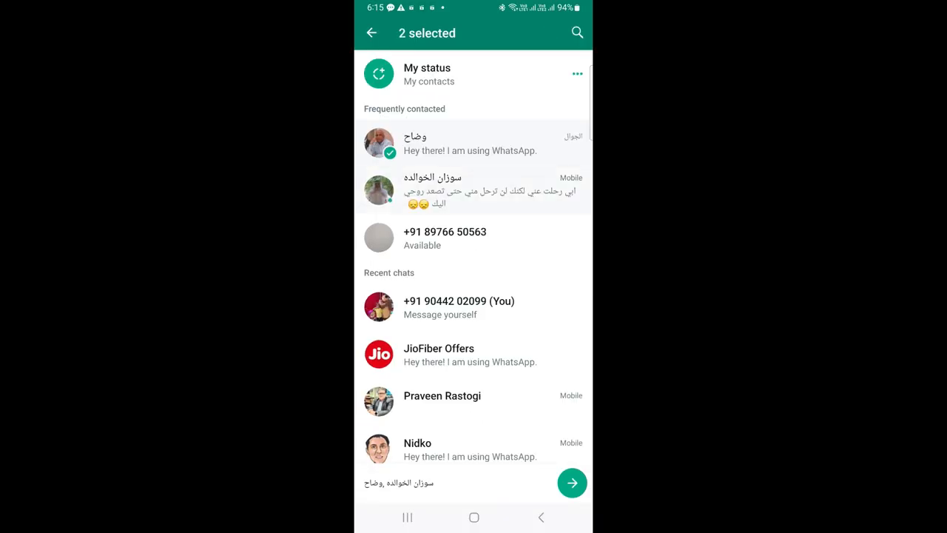